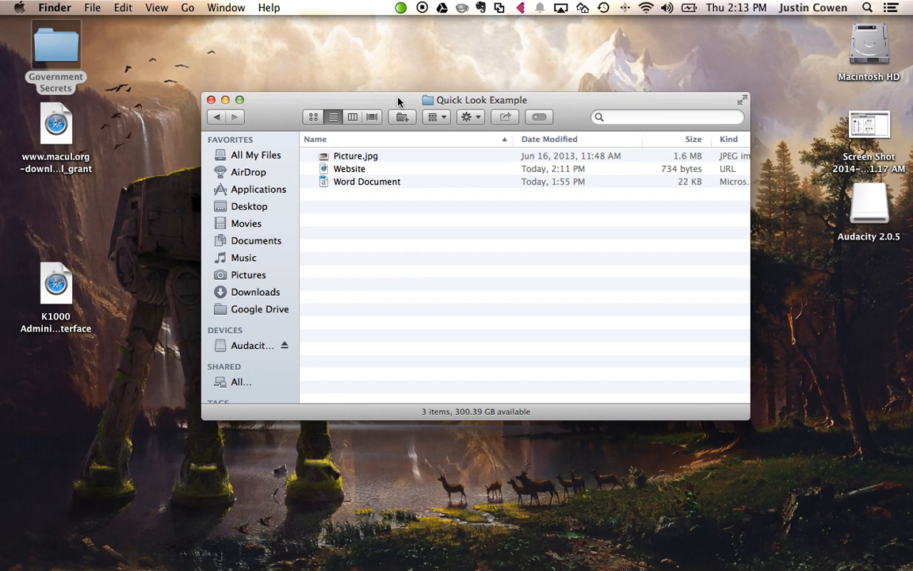
mouse_move(384, 162)
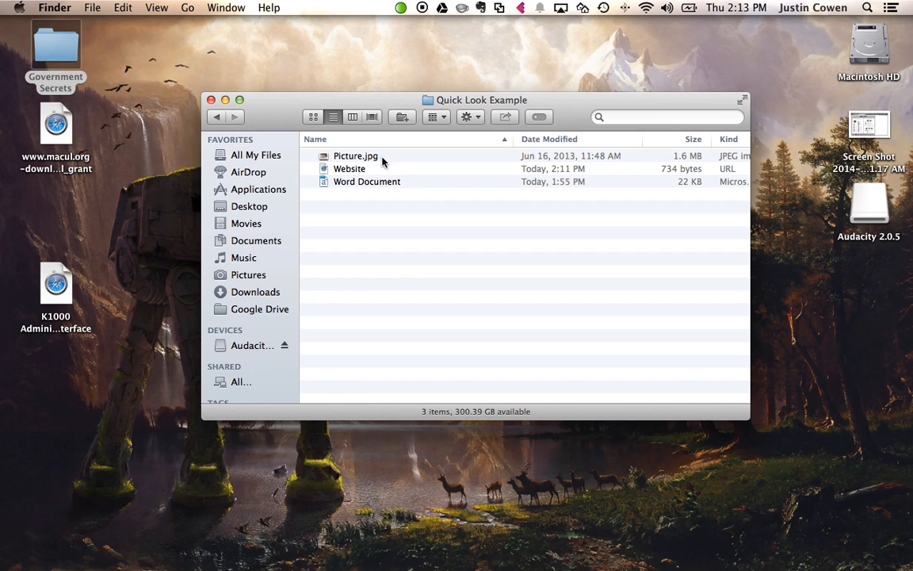
mouse_move(378, 190)
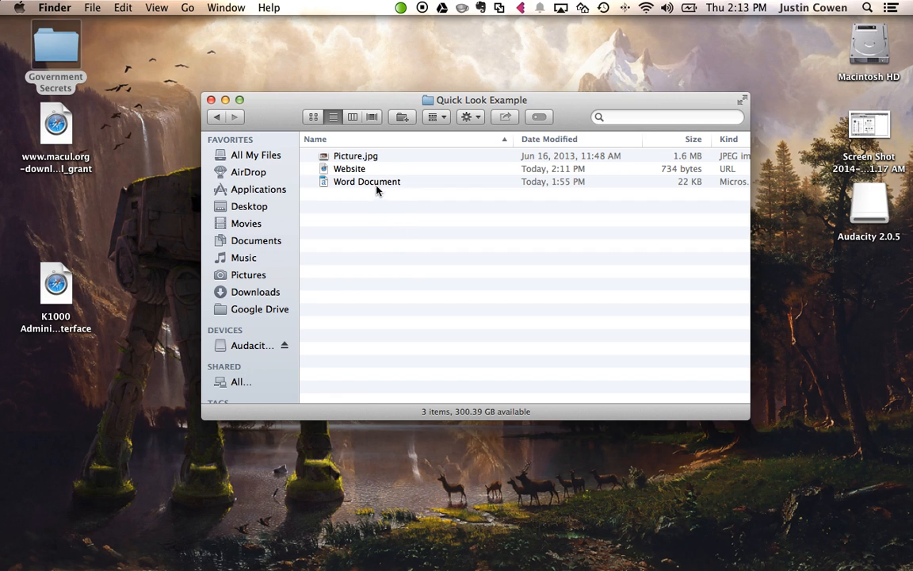
Select the Word Document file in the Quick Look Example folder
left_click(368, 181)
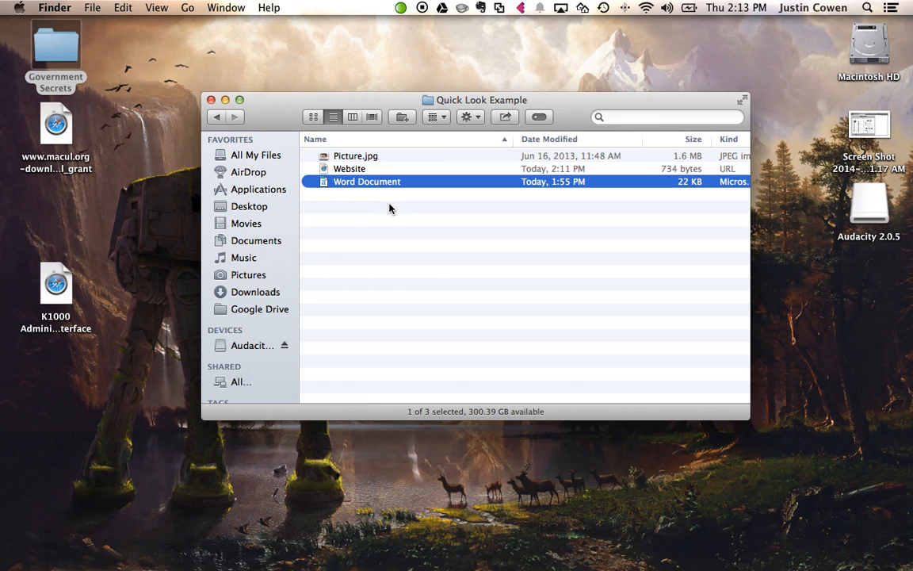
mouse_move(409, 216)
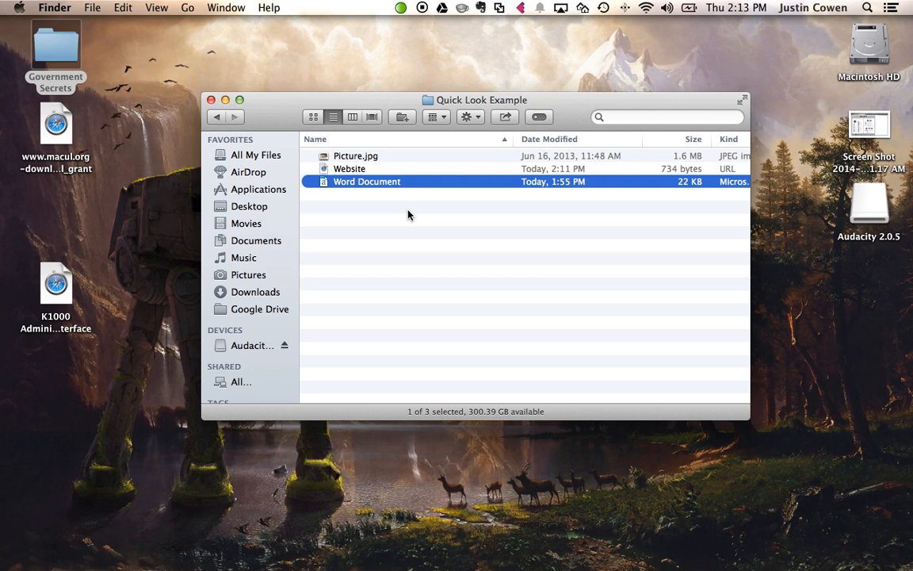
key("space")
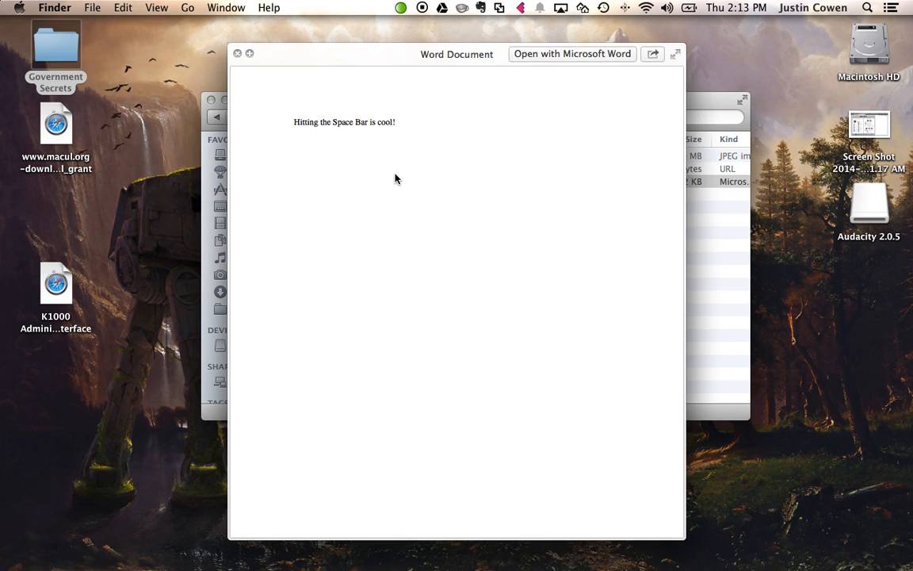
mouse_move(418, 190)
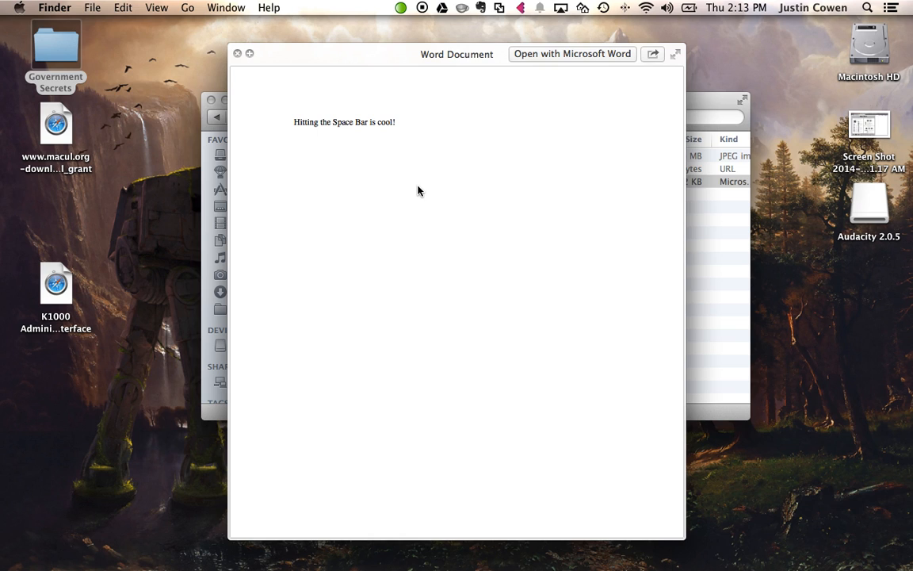
mouse_move(345, 108)
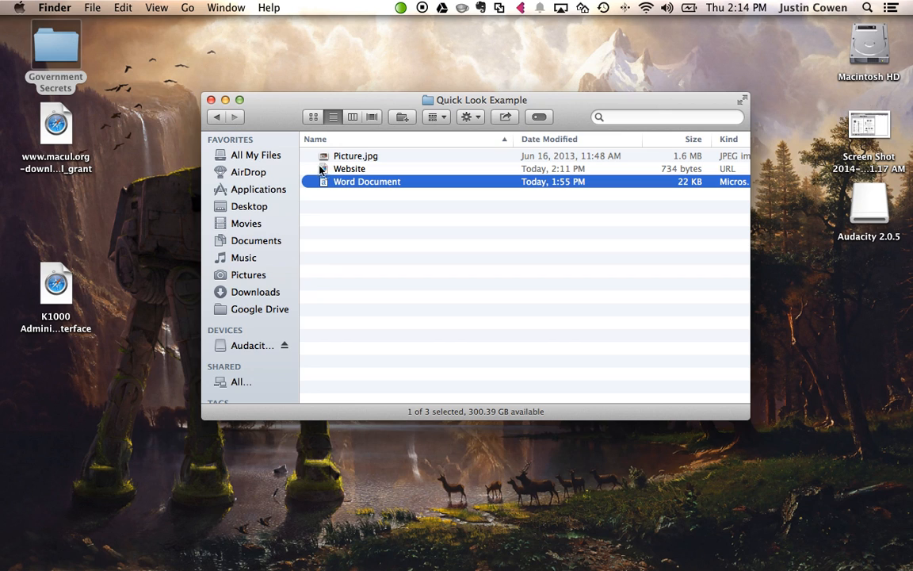
left_click(356, 156)
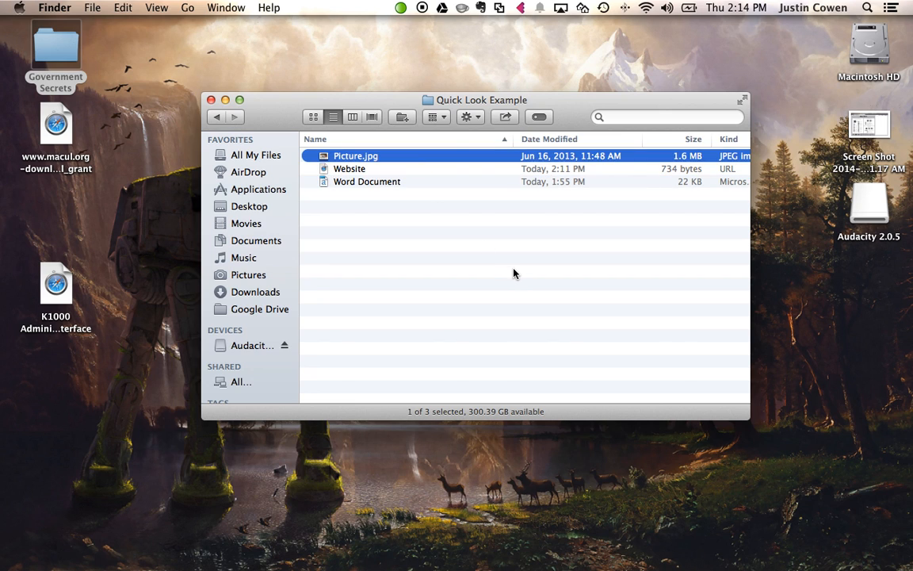
key("space")
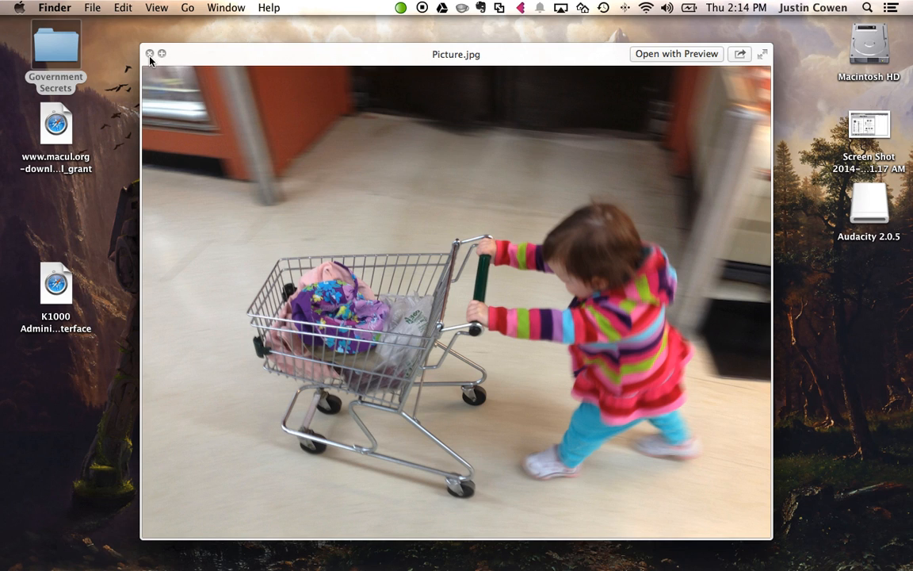
left_click(149, 54)
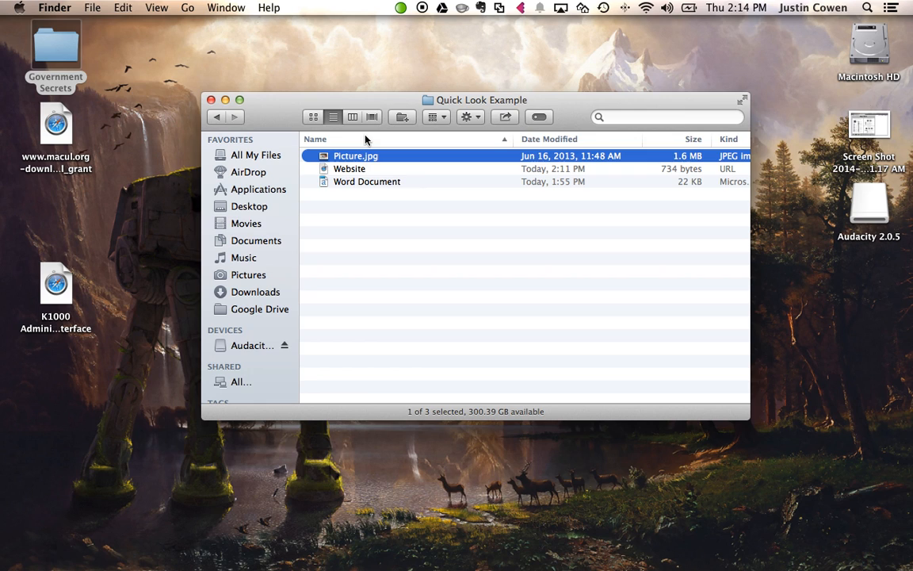
left_click(349, 169)
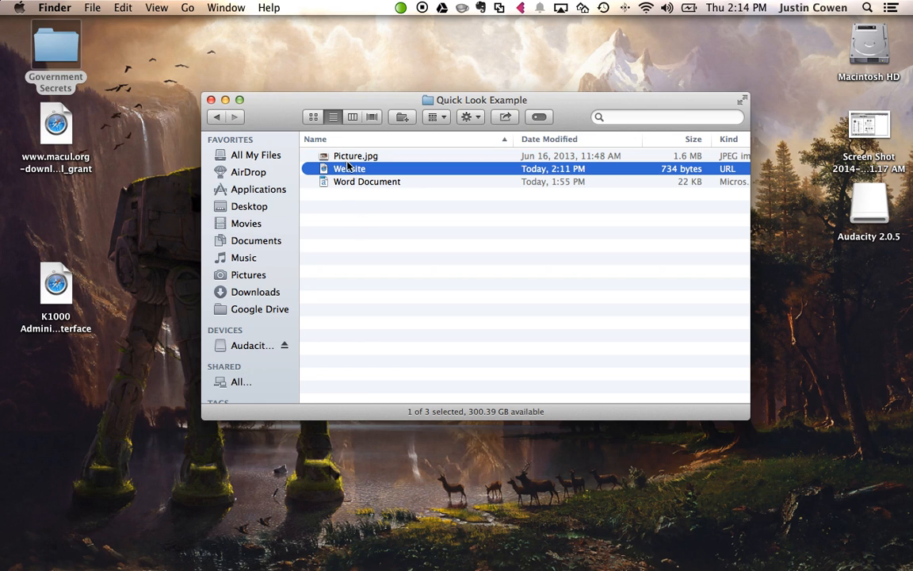
mouse_move(405, 231)
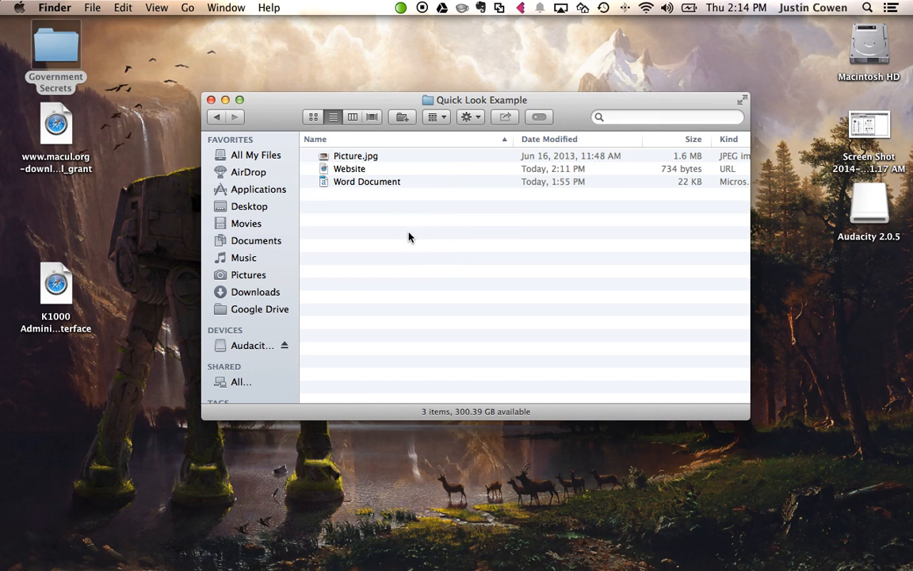
Select the Word Document and preview it with Quick Look via the space bar
left_click(368, 181)
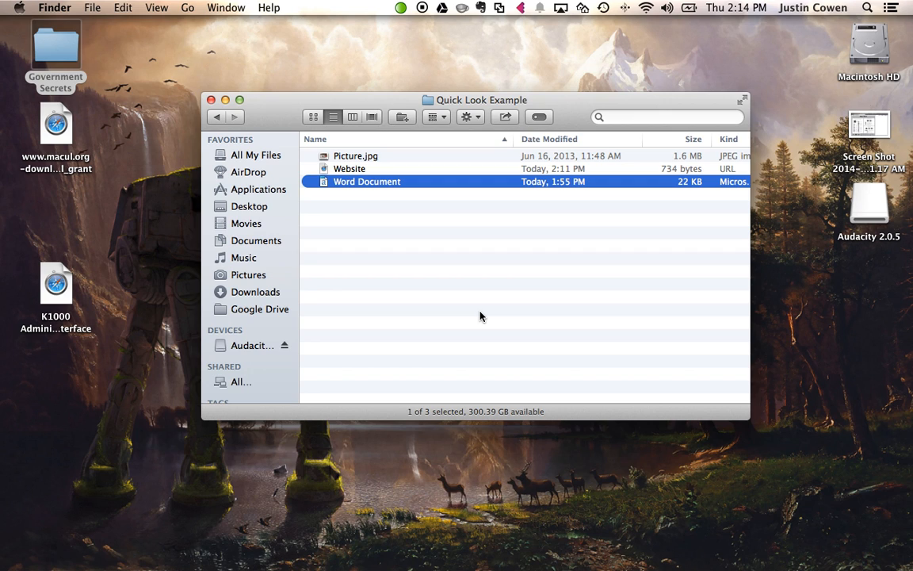
key("space")
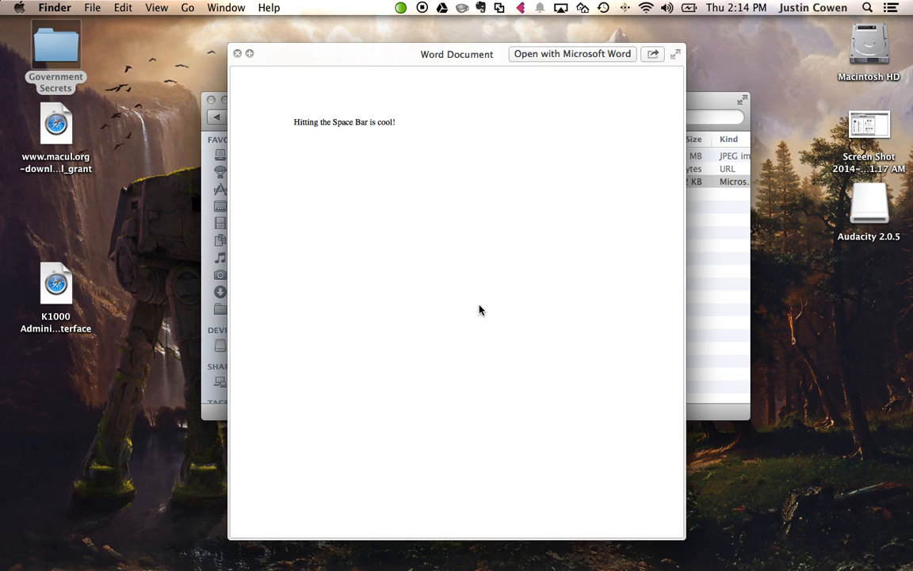